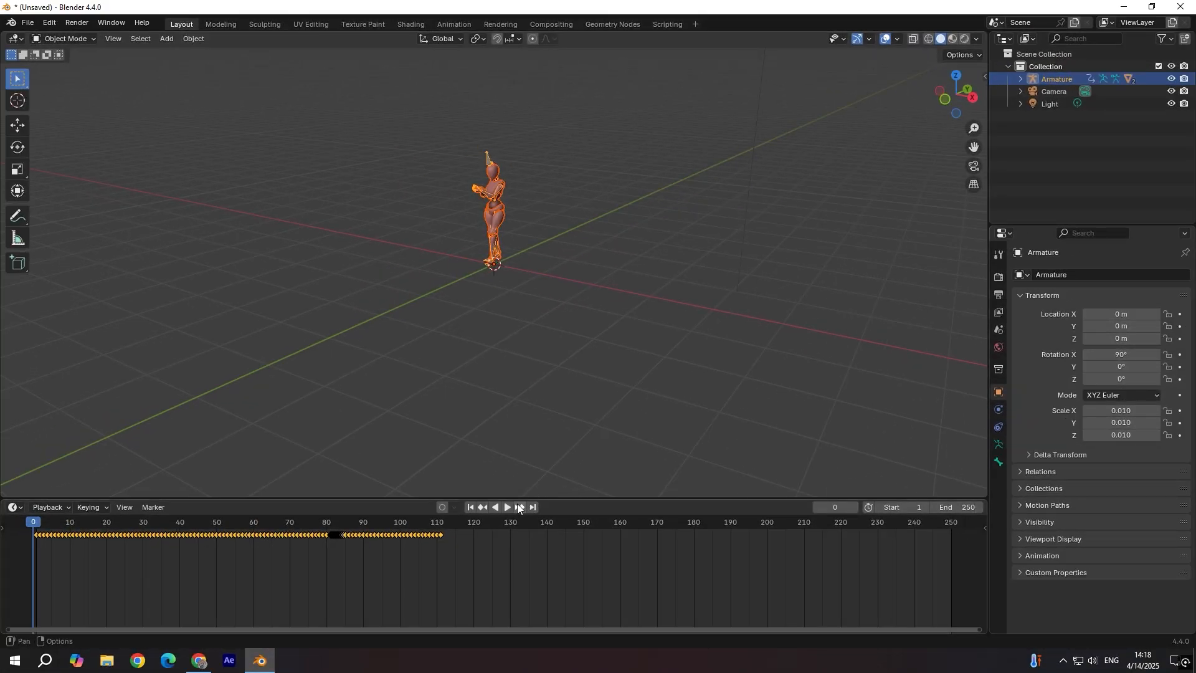
Play the character animation and let it run past the last keyframe.
{"action": "left_click", "coordinate": [507, 507]}
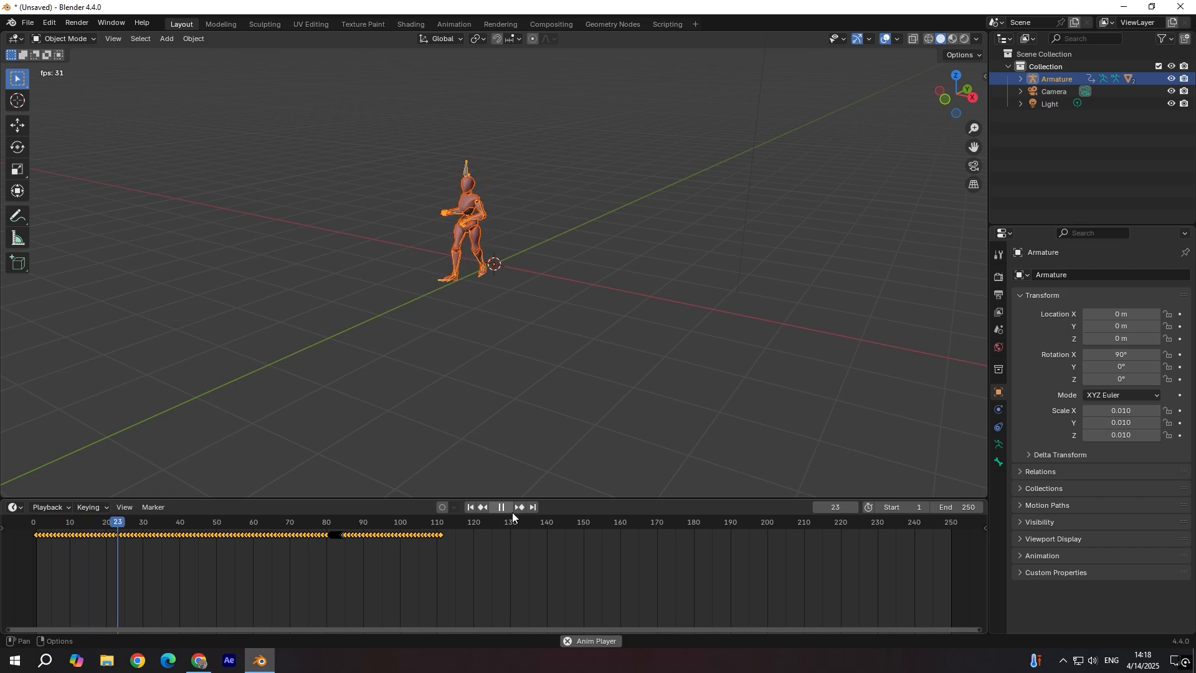
{"action": "left_click", "coordinate": [337, 522]}
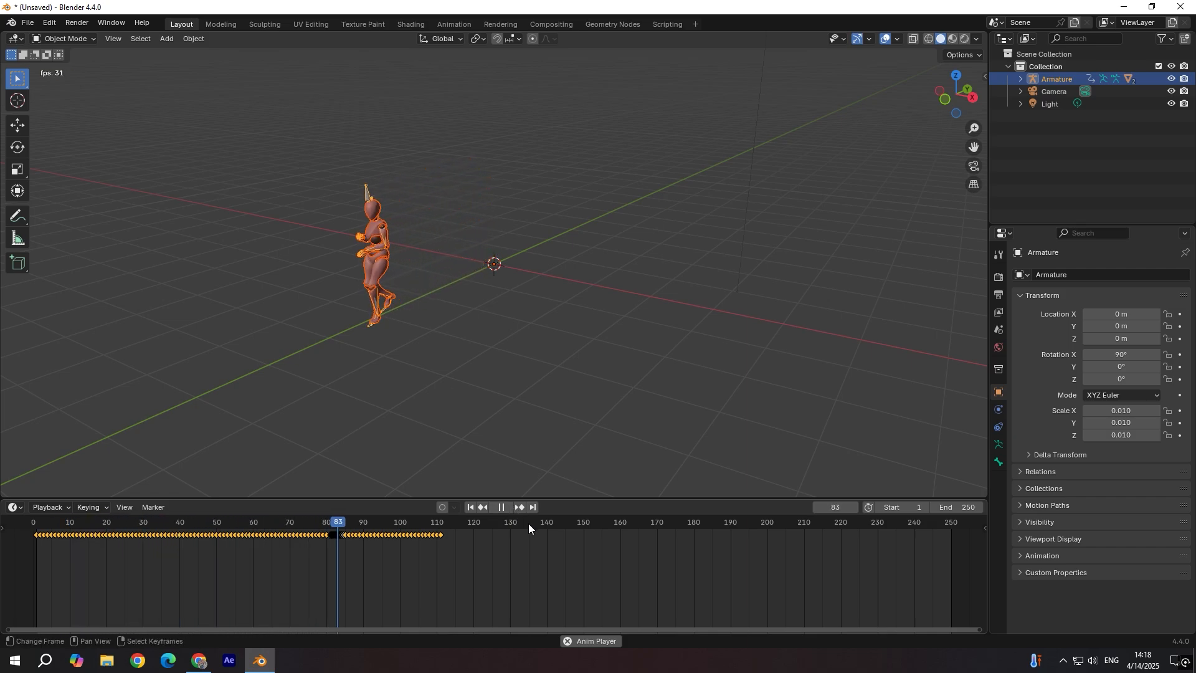
{"action": "left_click", "coordinate": [556, 522]}
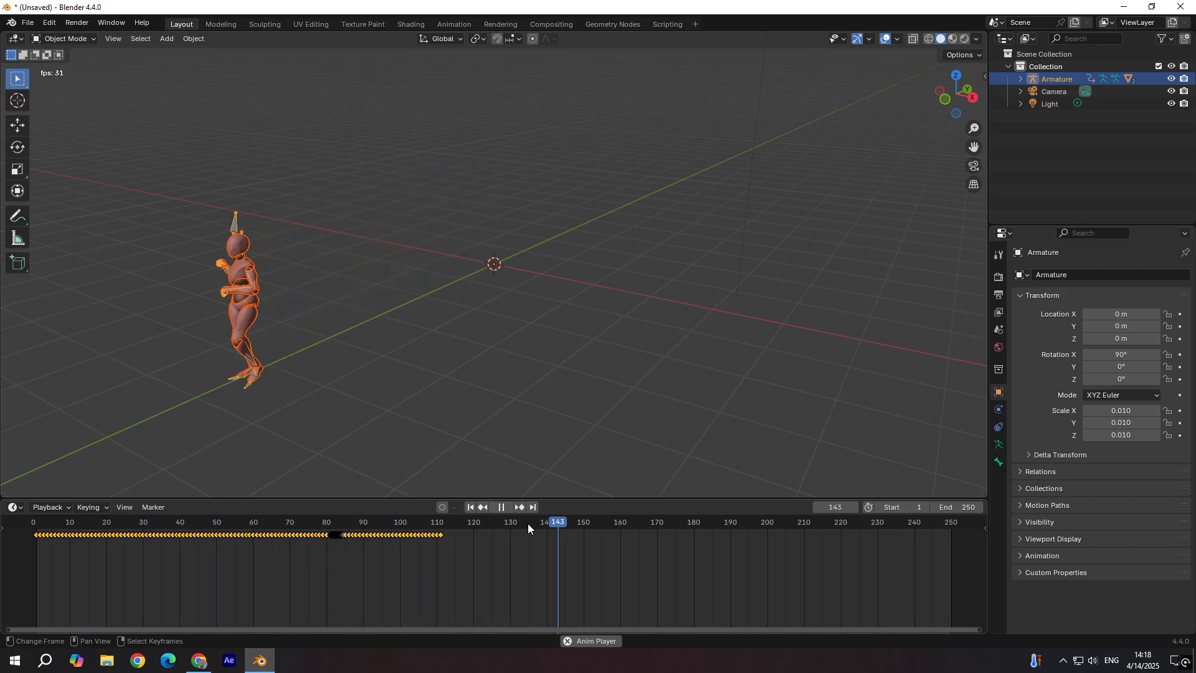
{"action": "left_click", "coordinate": [303, 522]}
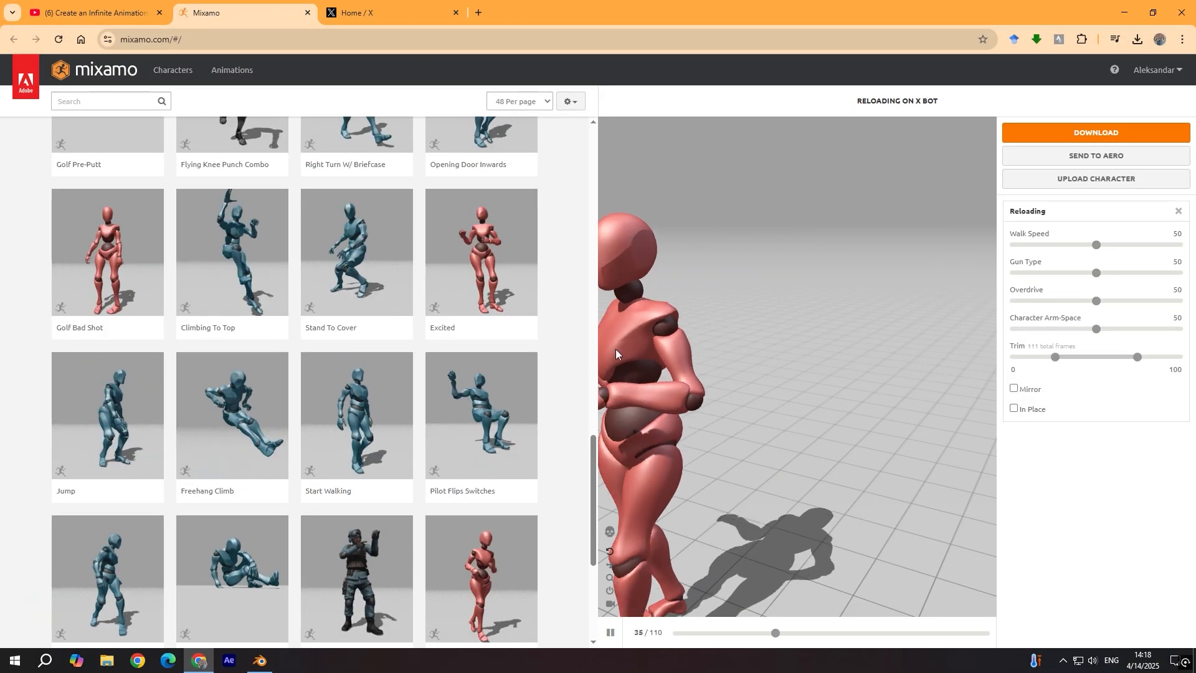
Download Reloading on X Bot as FBX Binary with skin at 30 fps.
{"action": "scroll", "scroll_direction": "down", "scroll_amount": 3}
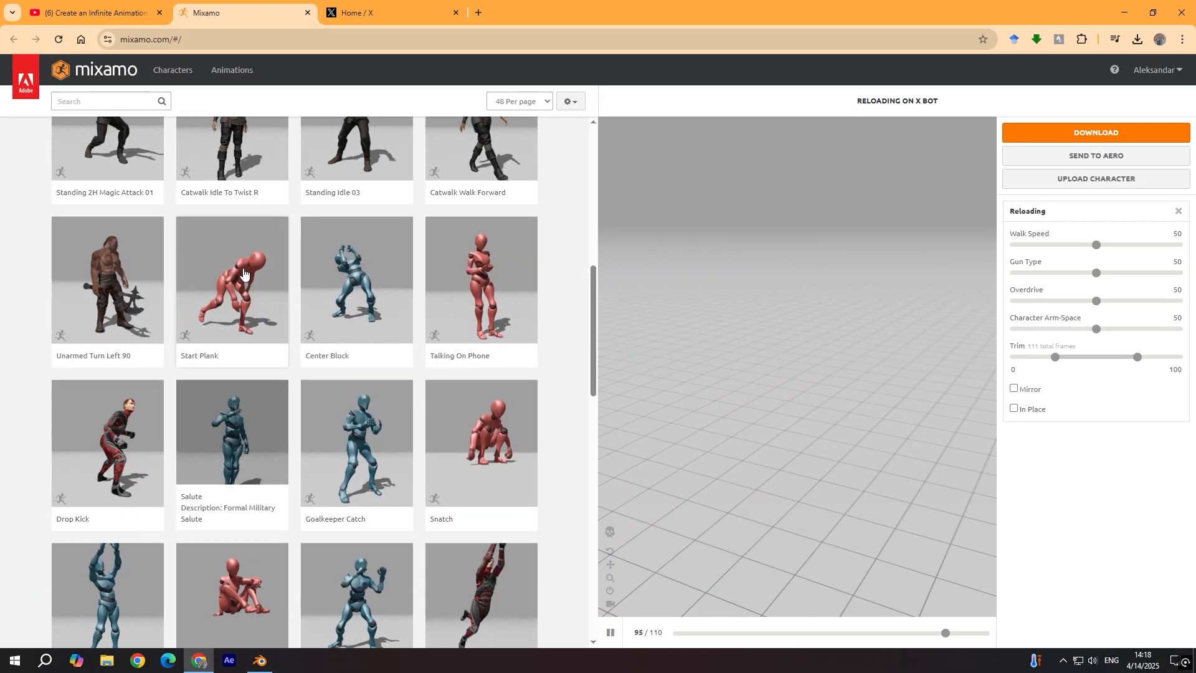
{"action": "scroll", "scroll_direction": "up", "scroll_amount": 3}
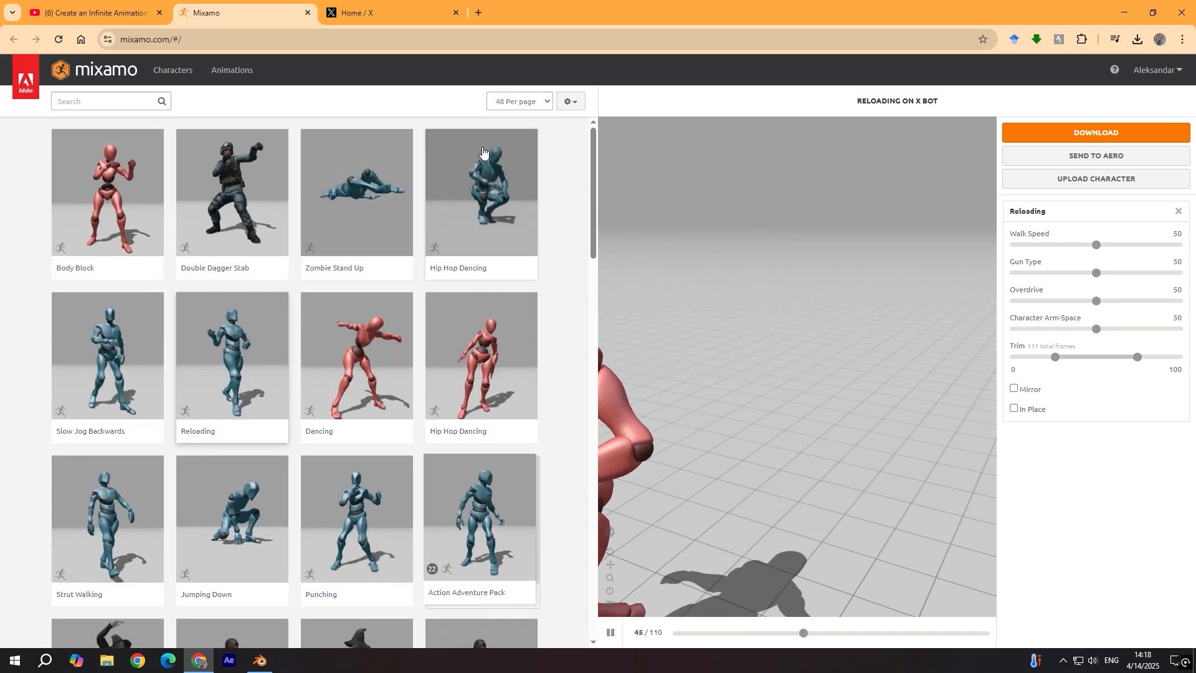
{"action": "scroll", "scroll_direction": "down", "scroll_amount": 3}
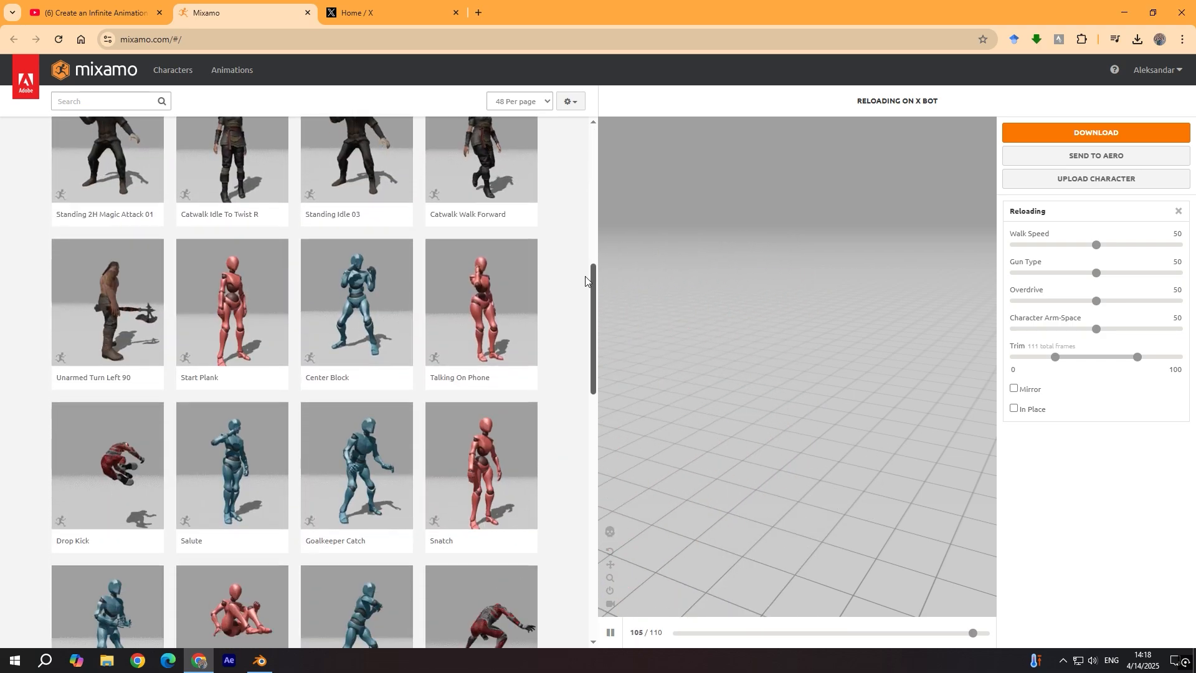
{"action": "left_click", "coordinate": [1094, 132]}
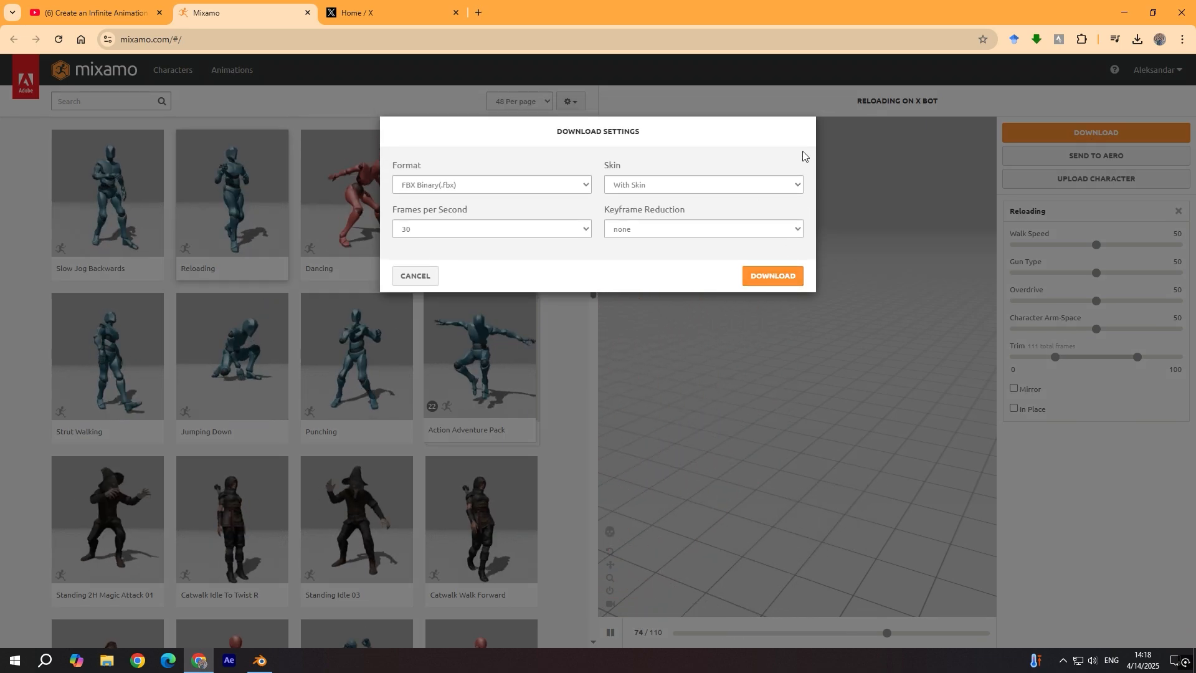
{"action": "left_click", "coordinate": [258, 660]}
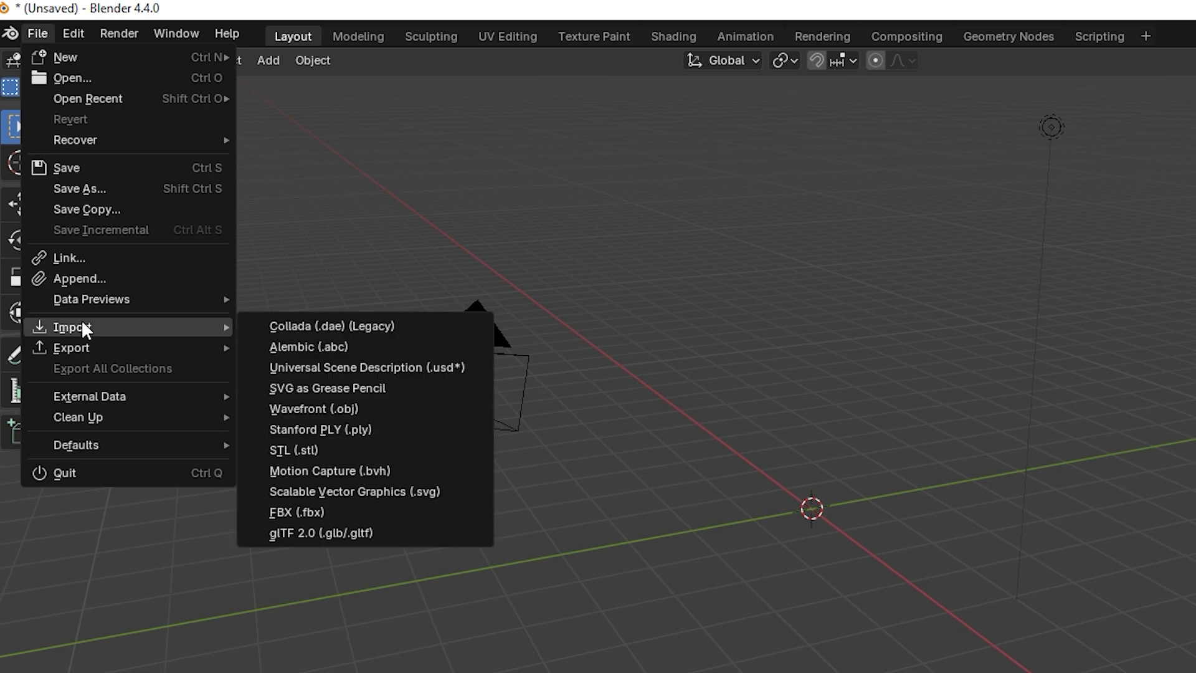
{"action": "mouse_move", "coordinate": [298, 512]}
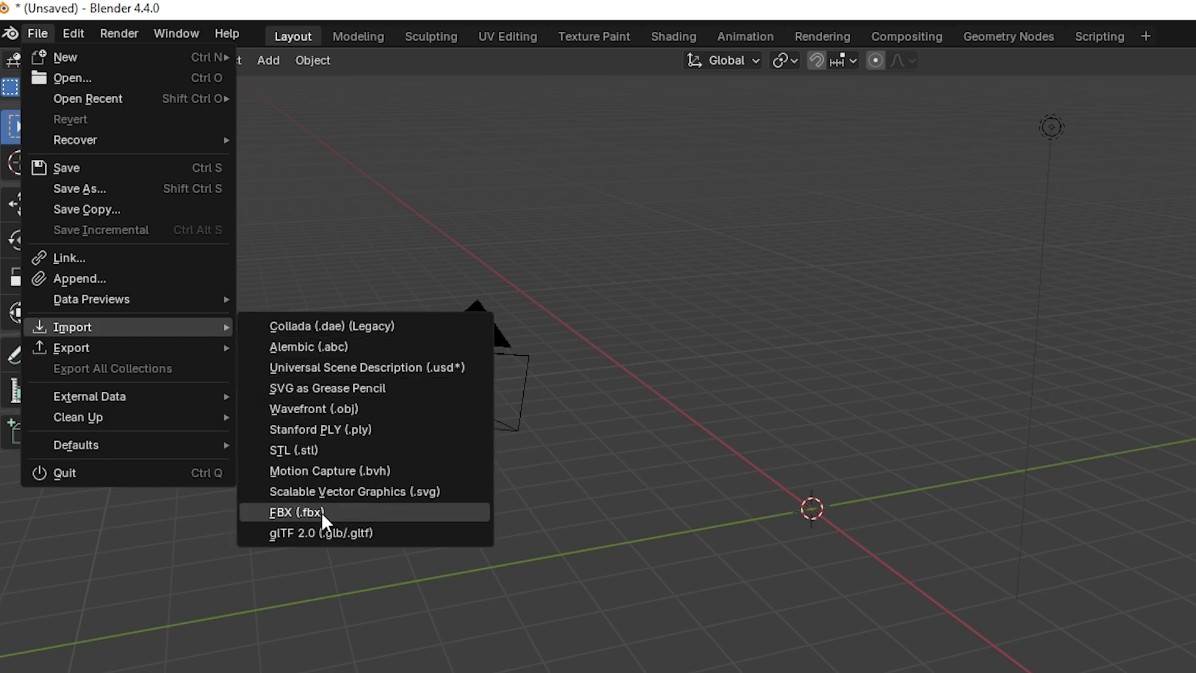
Import Reloading.fbx as an animated armature and play it back.
{"action": "left_click", "coordinate": [299, 511]}
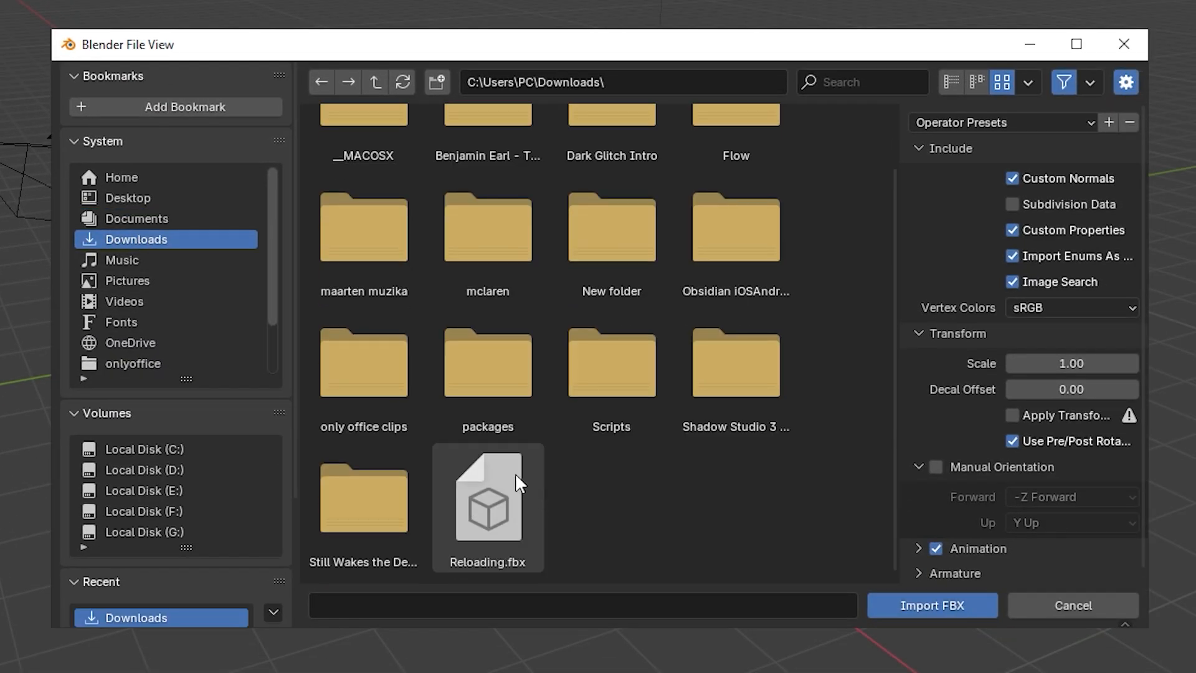
{"action": "left_click", "coordinate": [931, 605]}
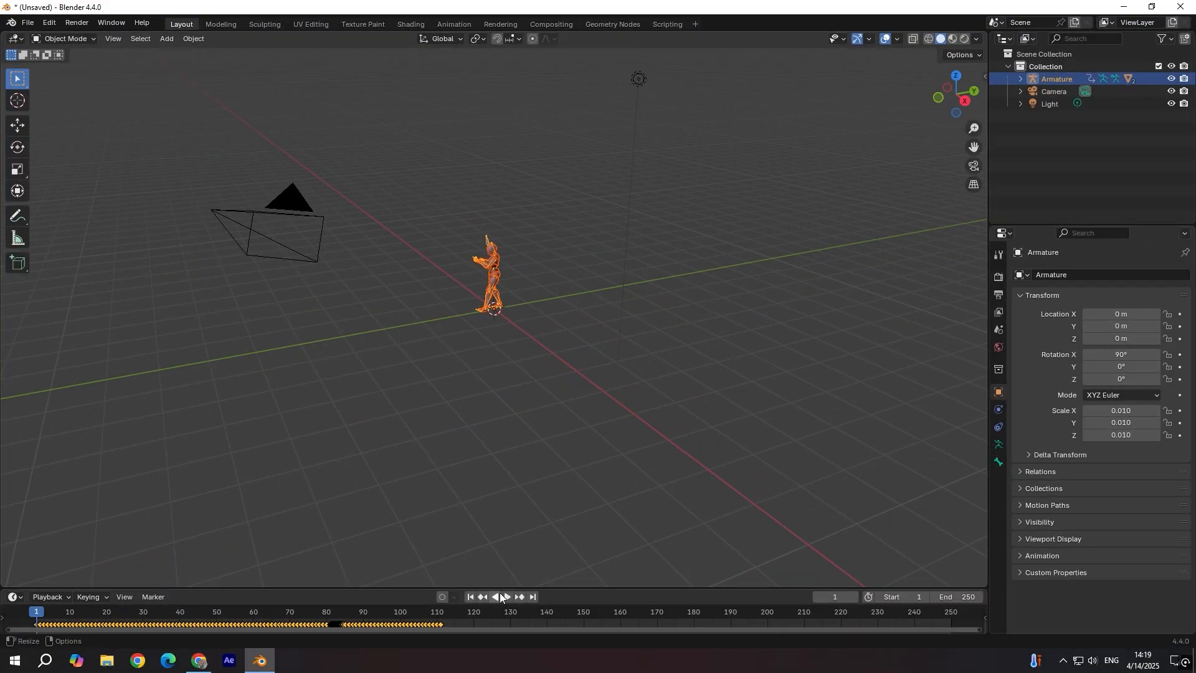
{"action": "left_click", "coordinate": [509, 598]}
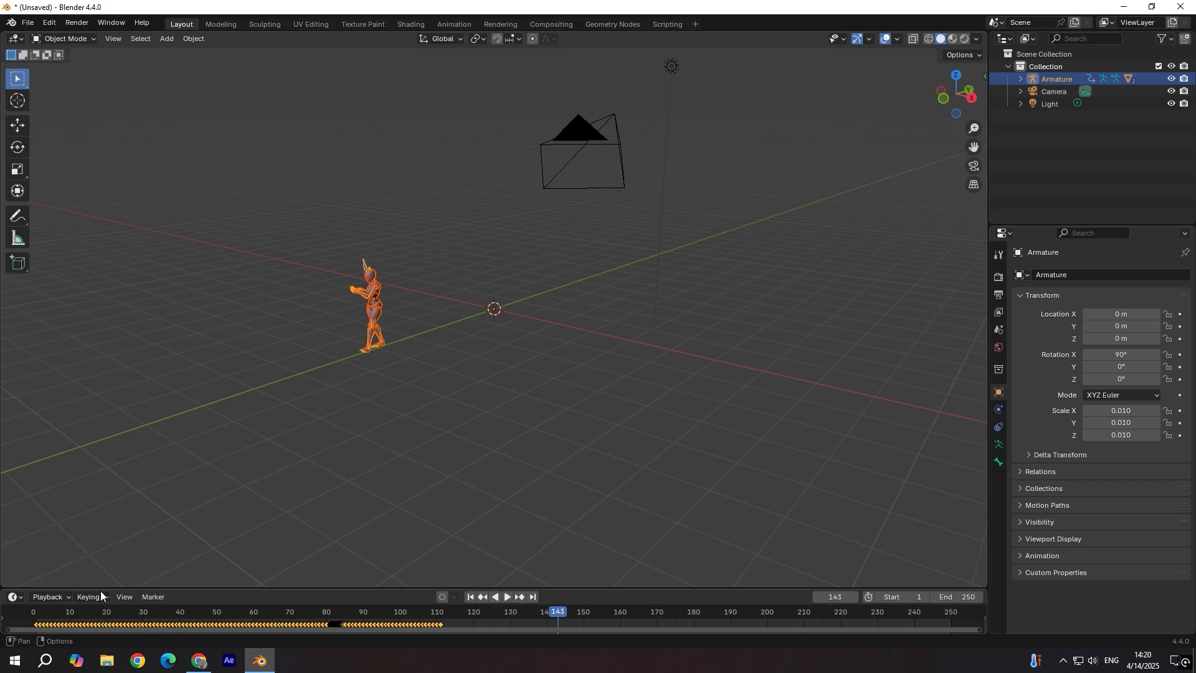
Switch the bottom Timeline editor to the Graph Editor.
{"action": "left_click", "coordinate": [14, 597]}
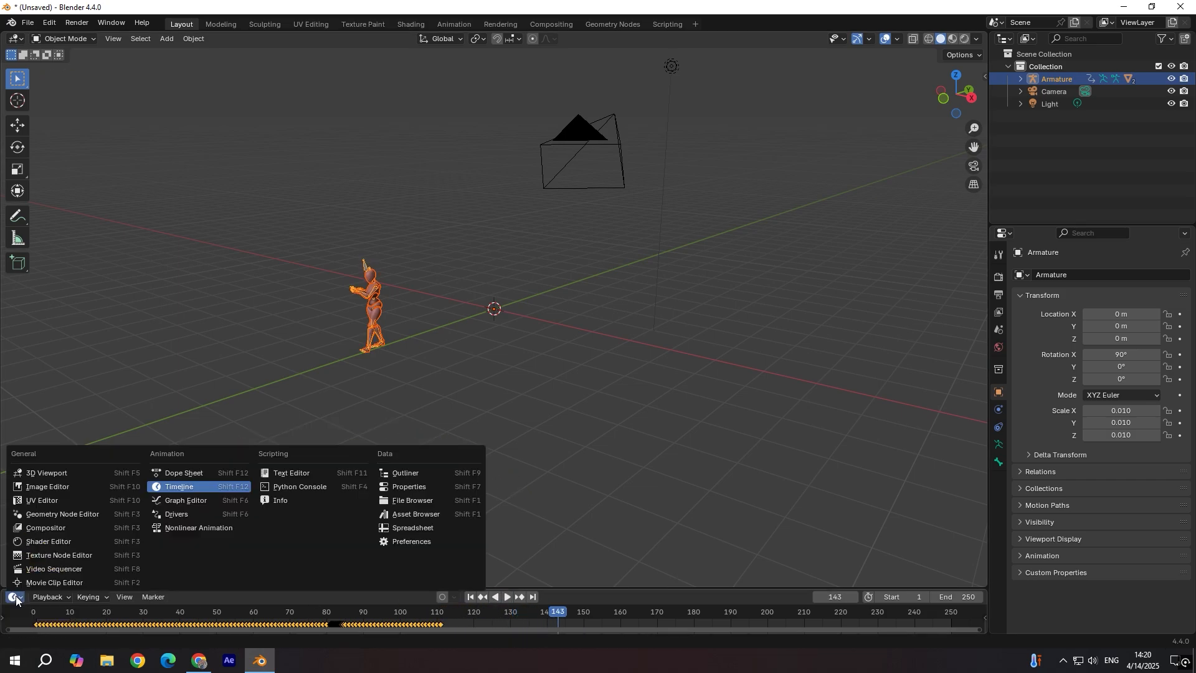
{"action": "mouse_move", "coordinate": [186, 501]}
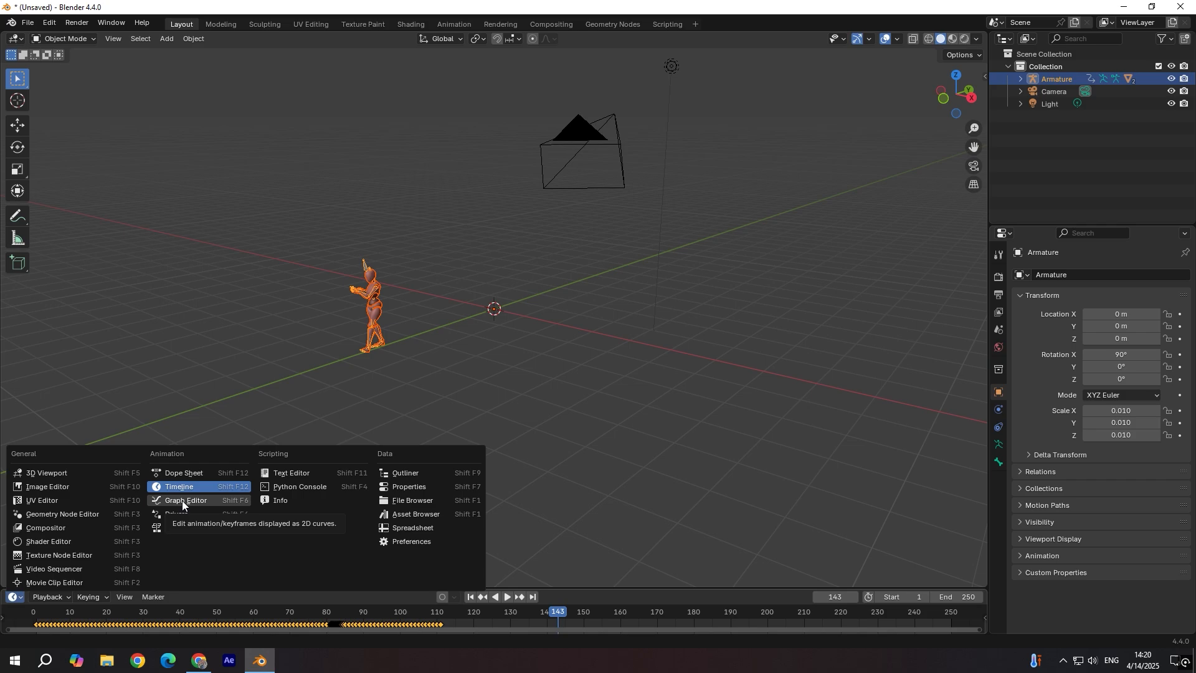
{"action": "left_click", "coordinate": [186, 500]}
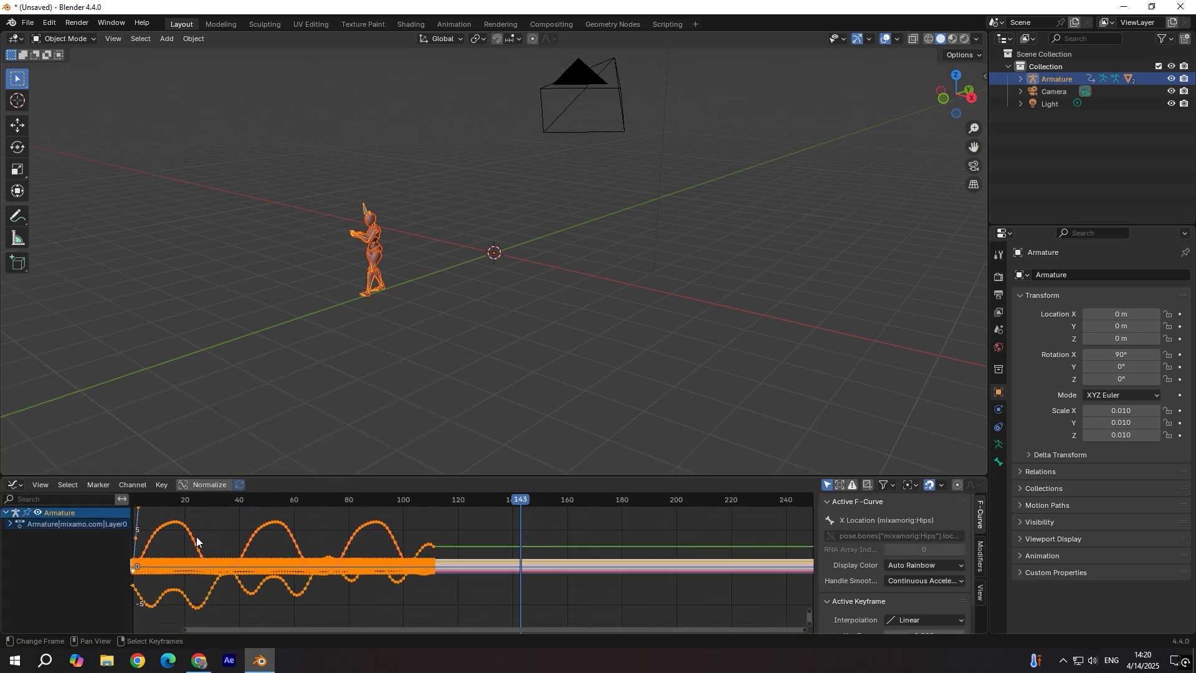
Apply Make Cyclic (F-Modifier) to all curves, then reopen extrapolation options for Z Location.
{"action": "key", "text": "shift+e"}
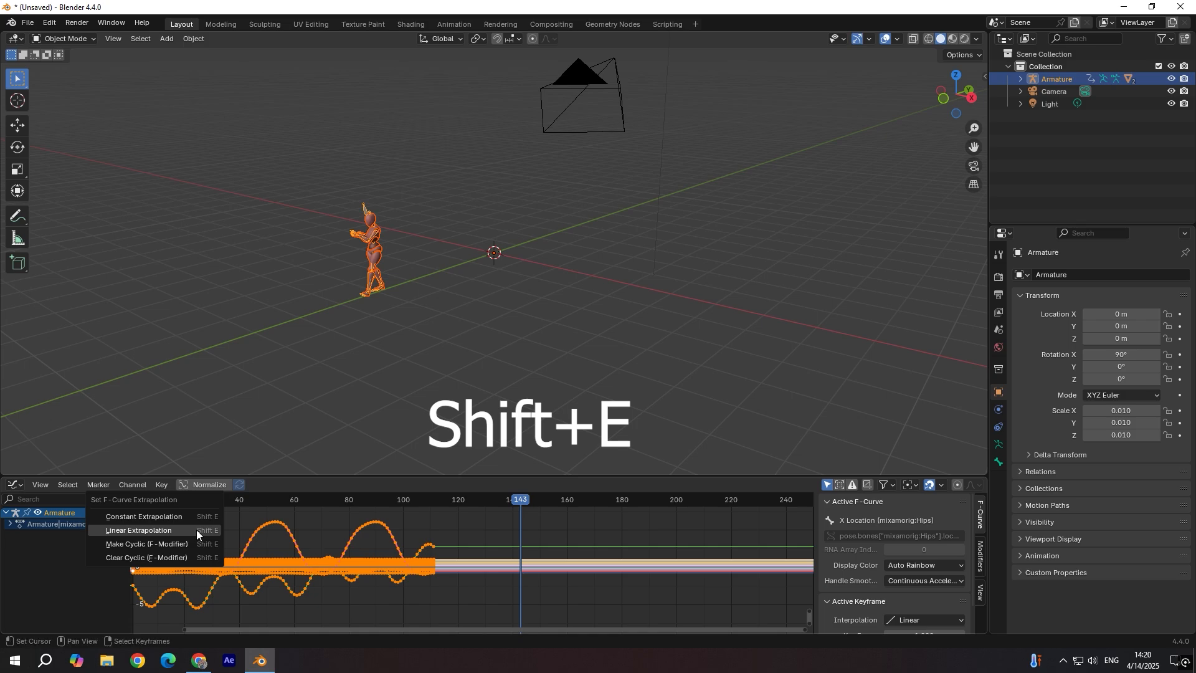
{"action": "mouse_move", "coordinate": [161, 544]}
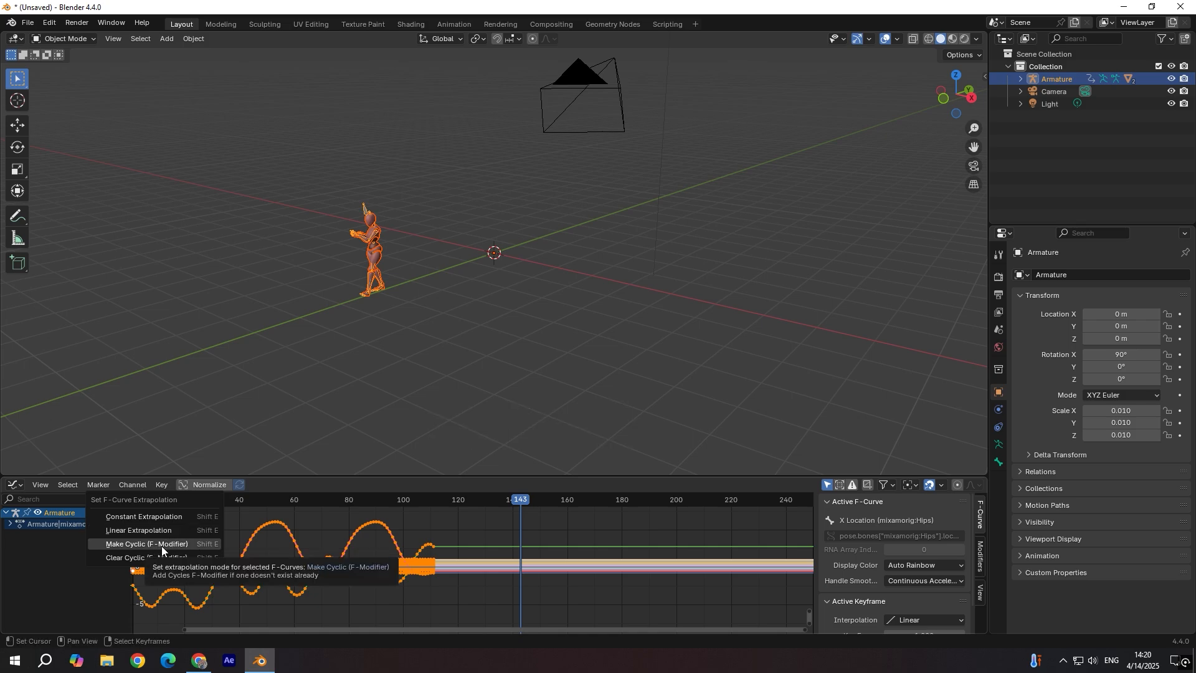
{"action": "left_click", "coordinate": [145, 543]}
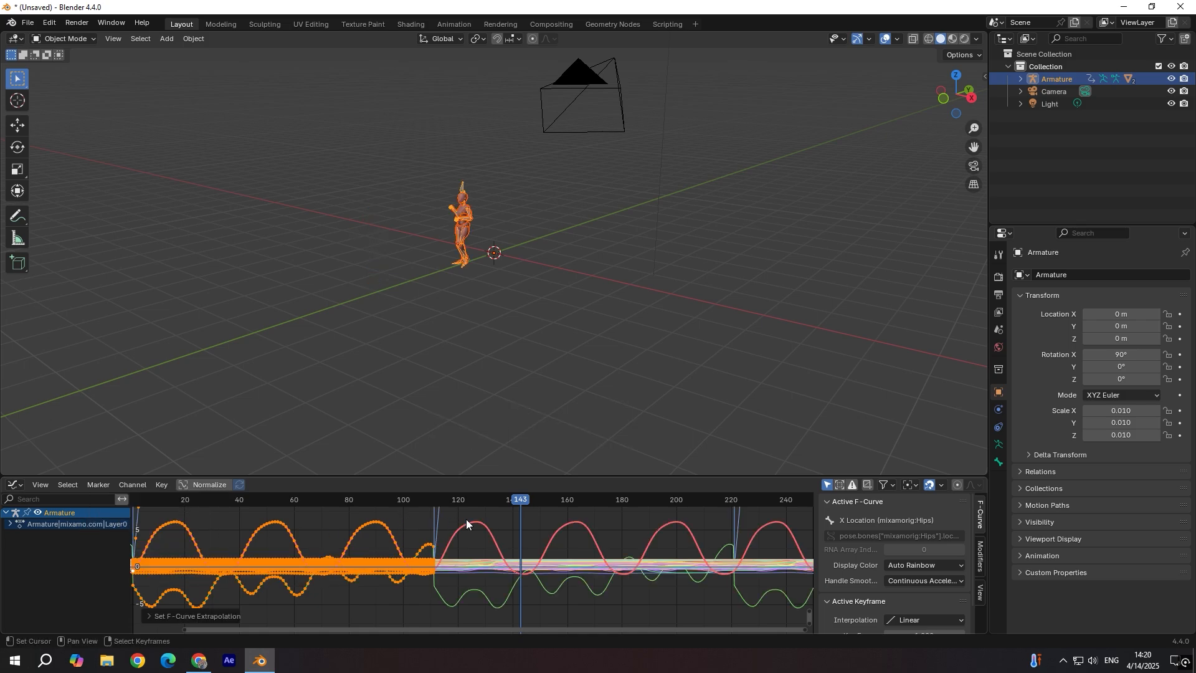
{"action": "mouse_move", "coordinate": [446, 517]}
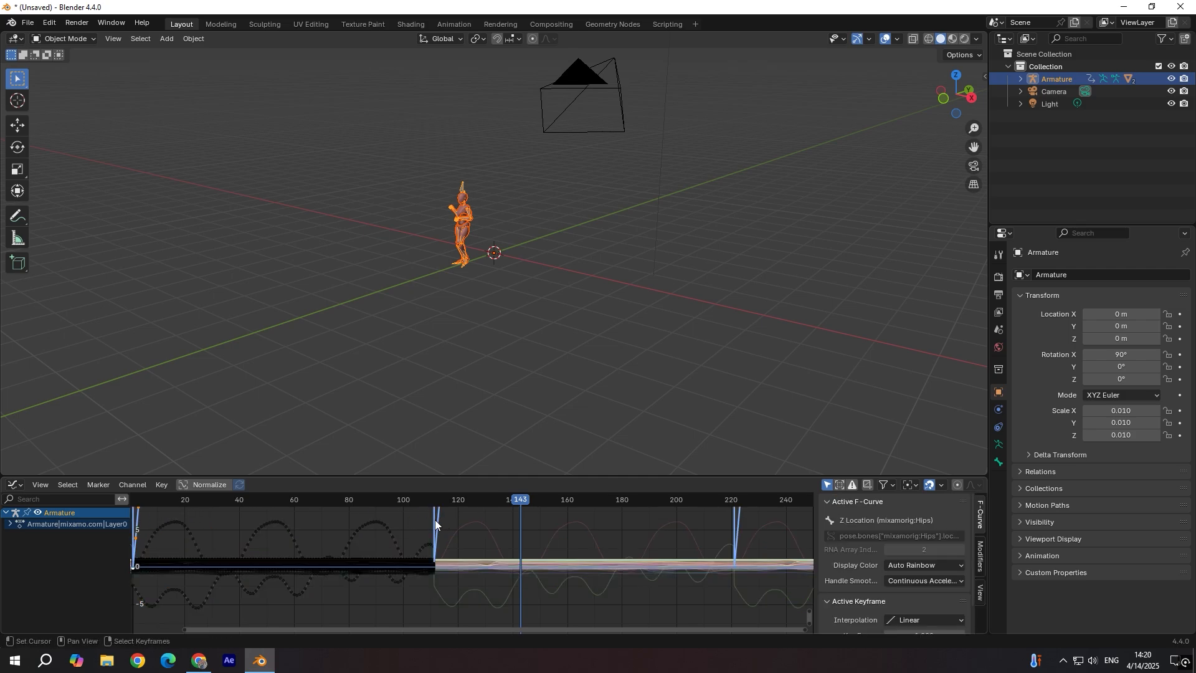
{"action": "key", "text": "shift+e"}
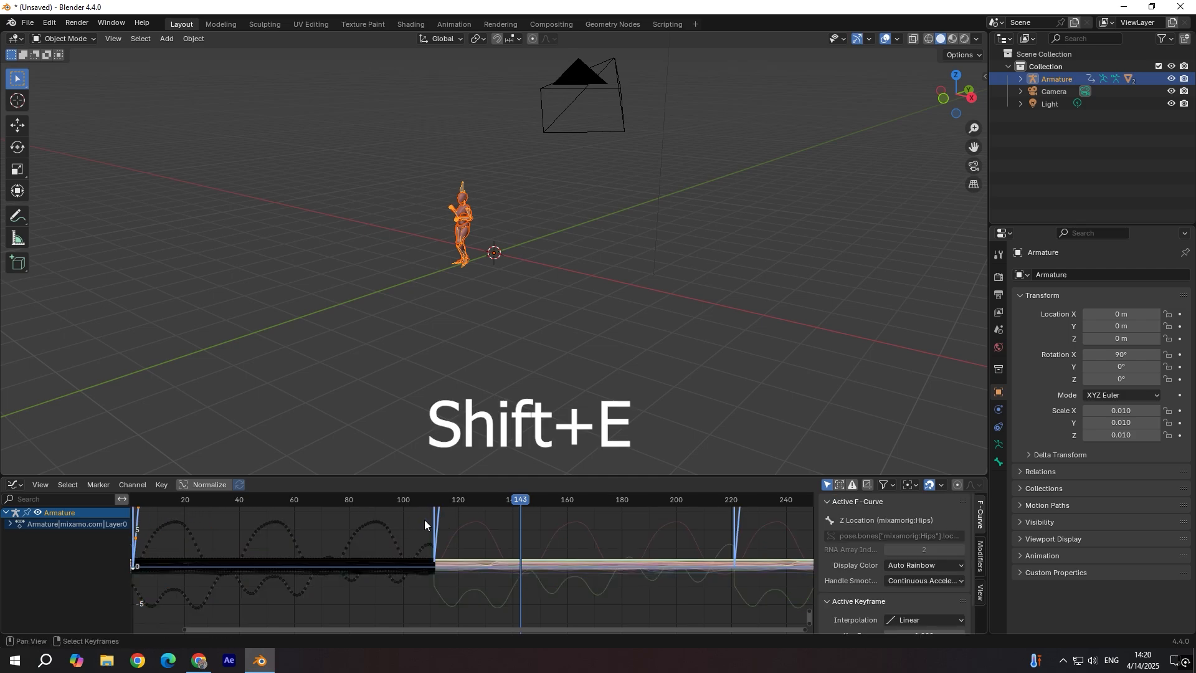
{"action": "key", "text": "shift+e"}
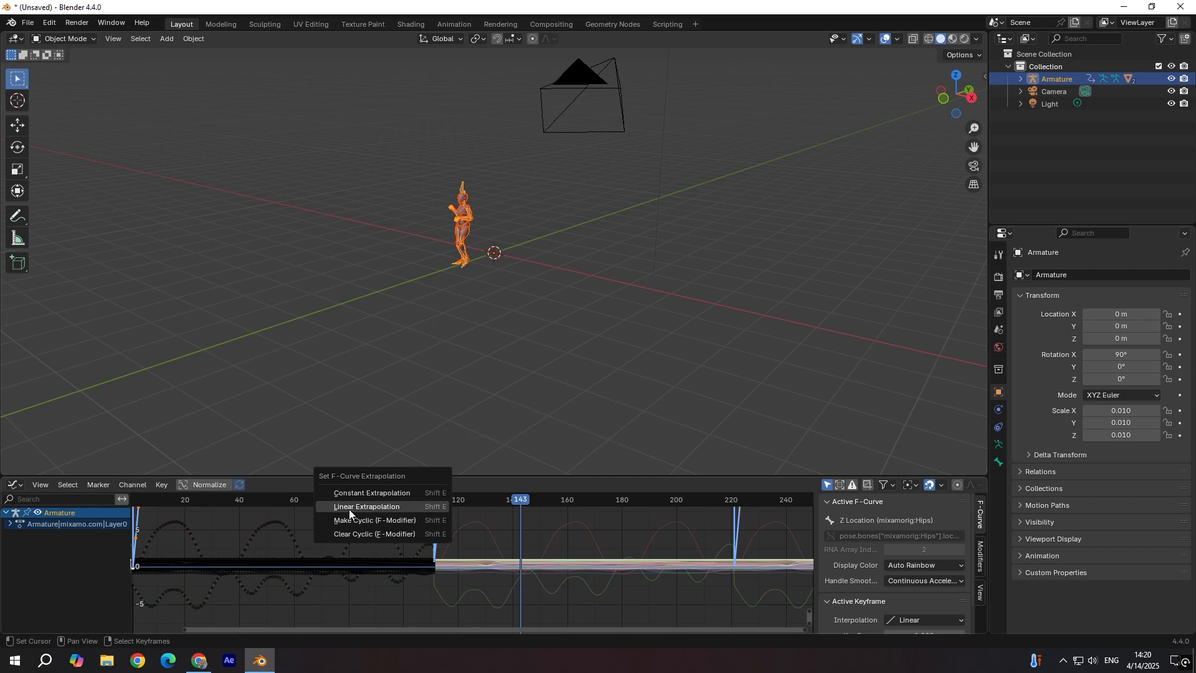
{"action": "mouse_move", "coordinate": [371, 508]}
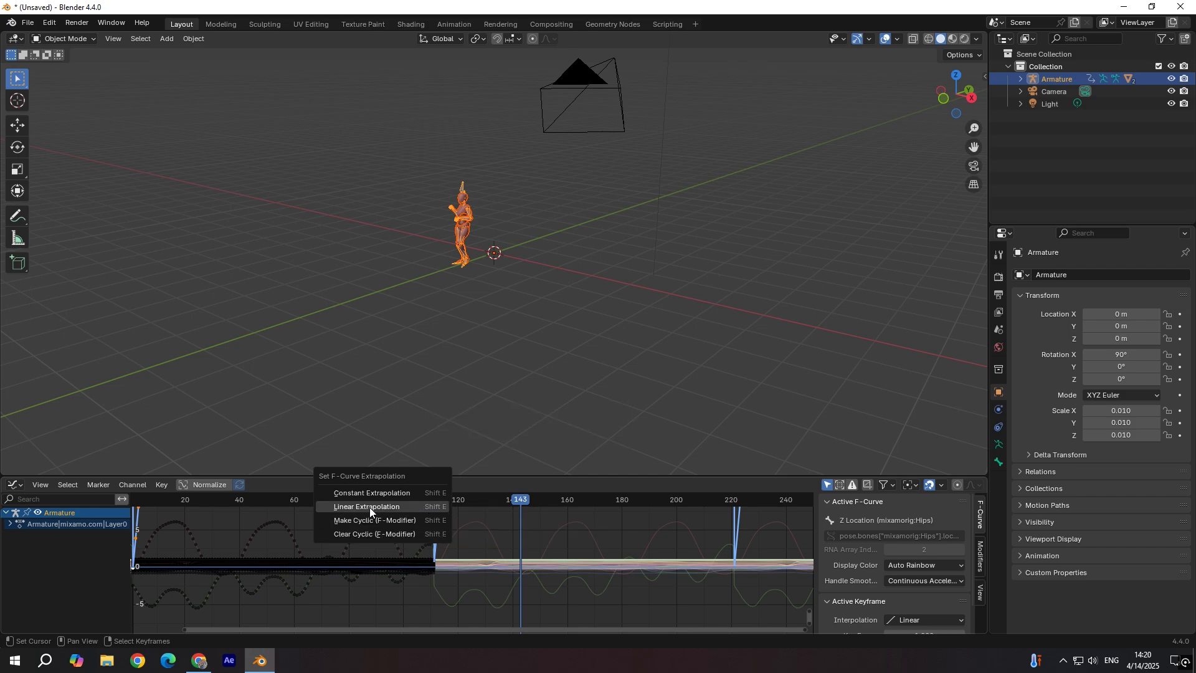
Set Z Location to Linear Extrapolation and expand the action's mixamorig:Hips channels.
{"action": "left_click", "coordinate": [366, 507]}
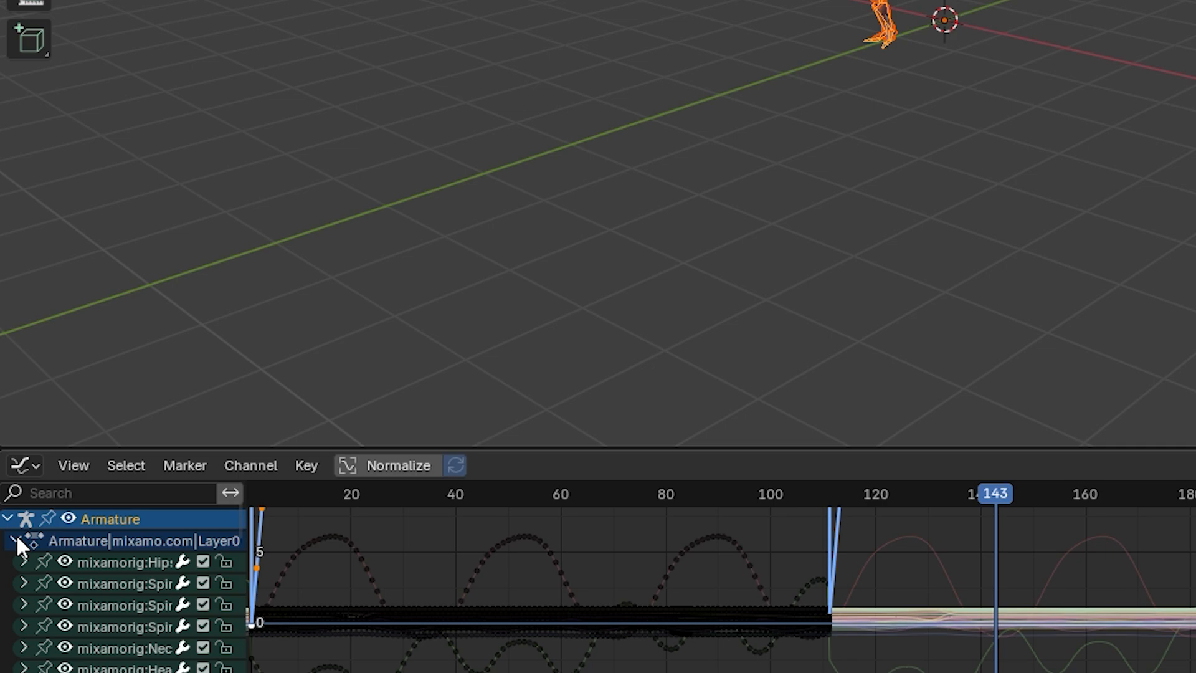
{"action": "left_click", "coordinate": [23, 561]}
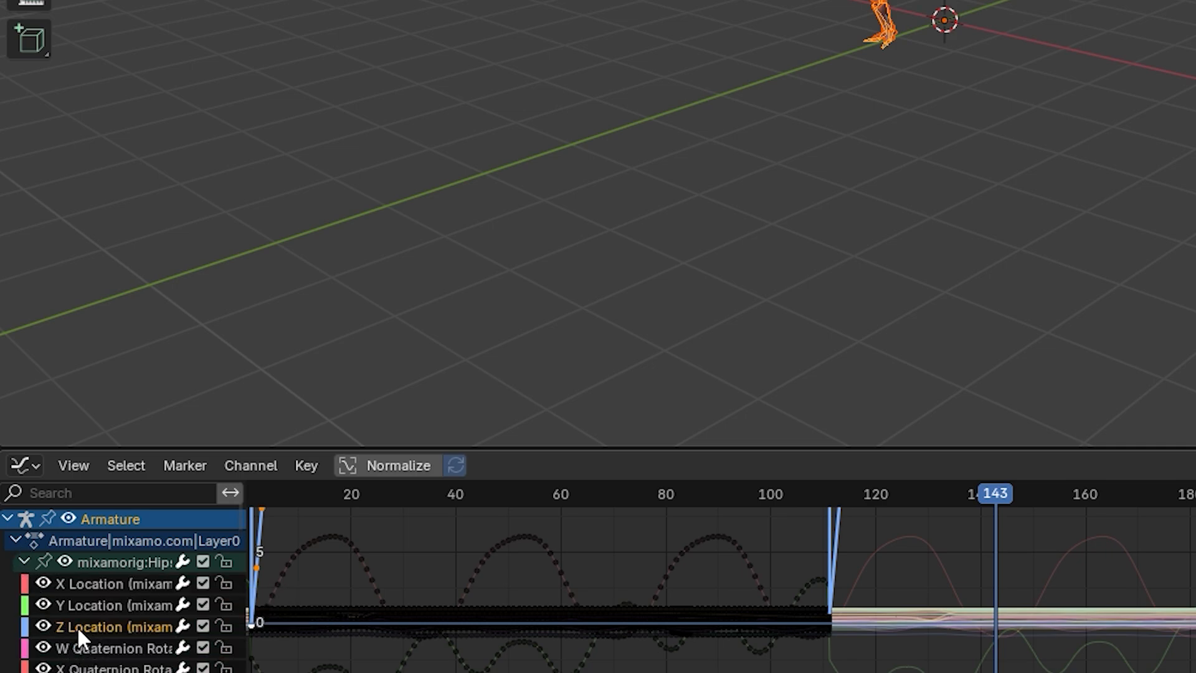
{"action": "mouse_move", "coordinate": [187, 636]}
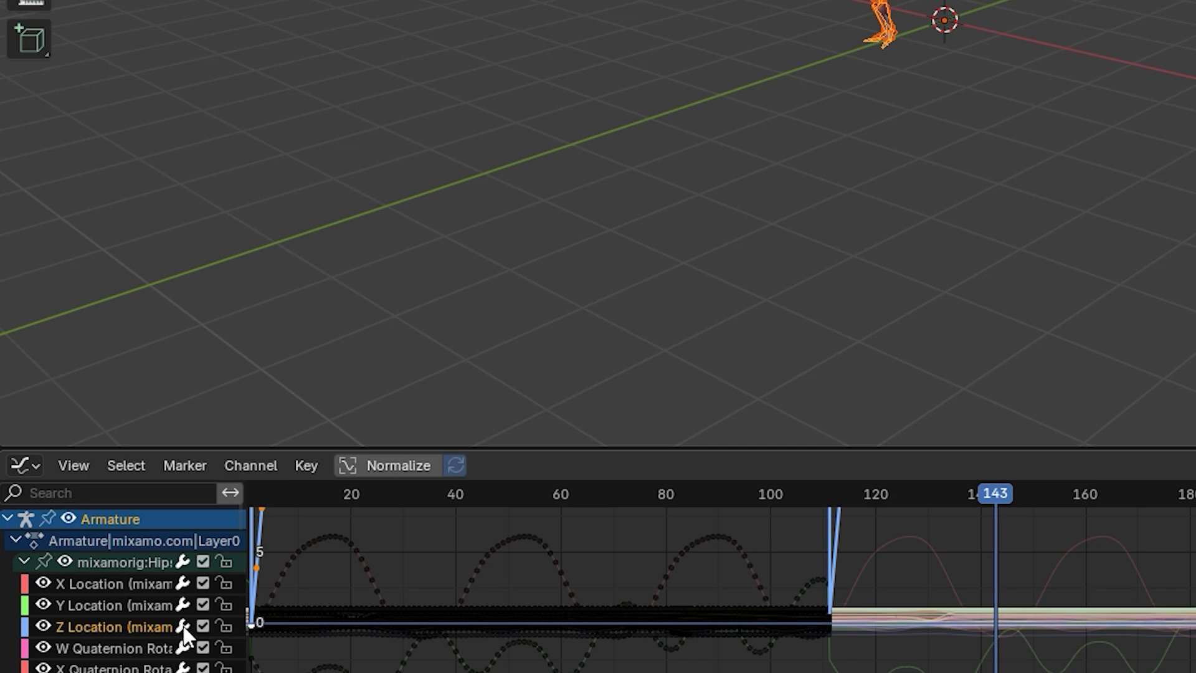
{"action": "mouse_move", "coordinate": [181, 626]}
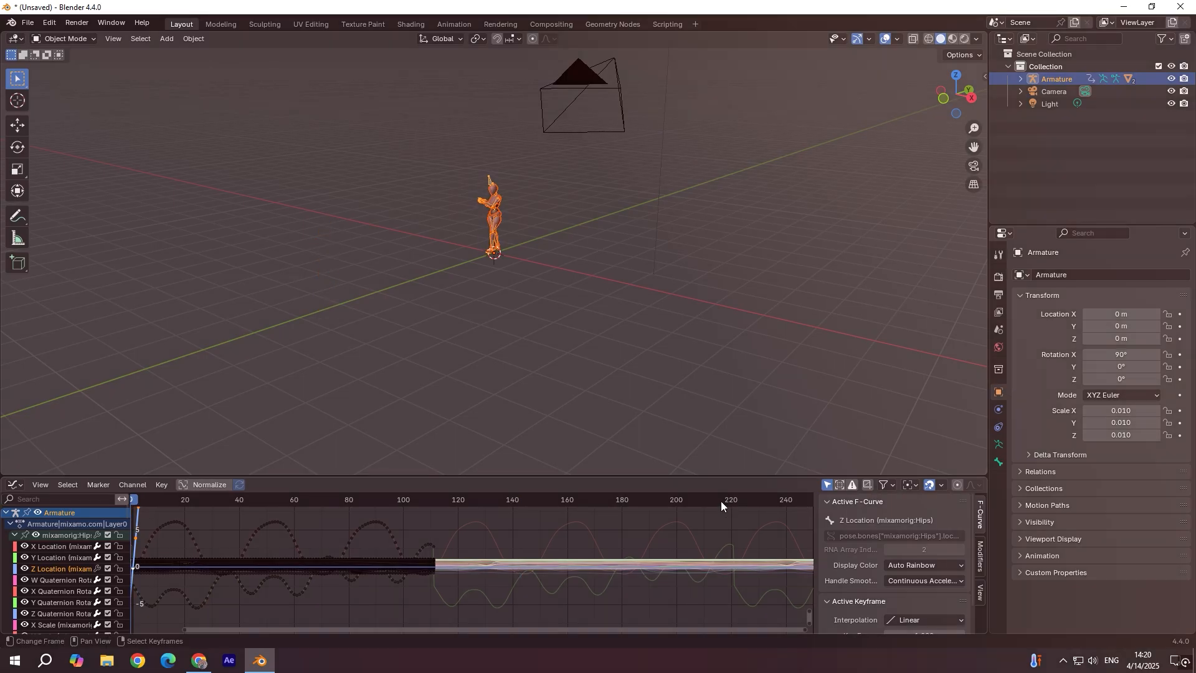
Switch the Graph Editor back to the Timeline and start playback past frame 200.
{"action": "left_click", "coordinate": [14, 485]}
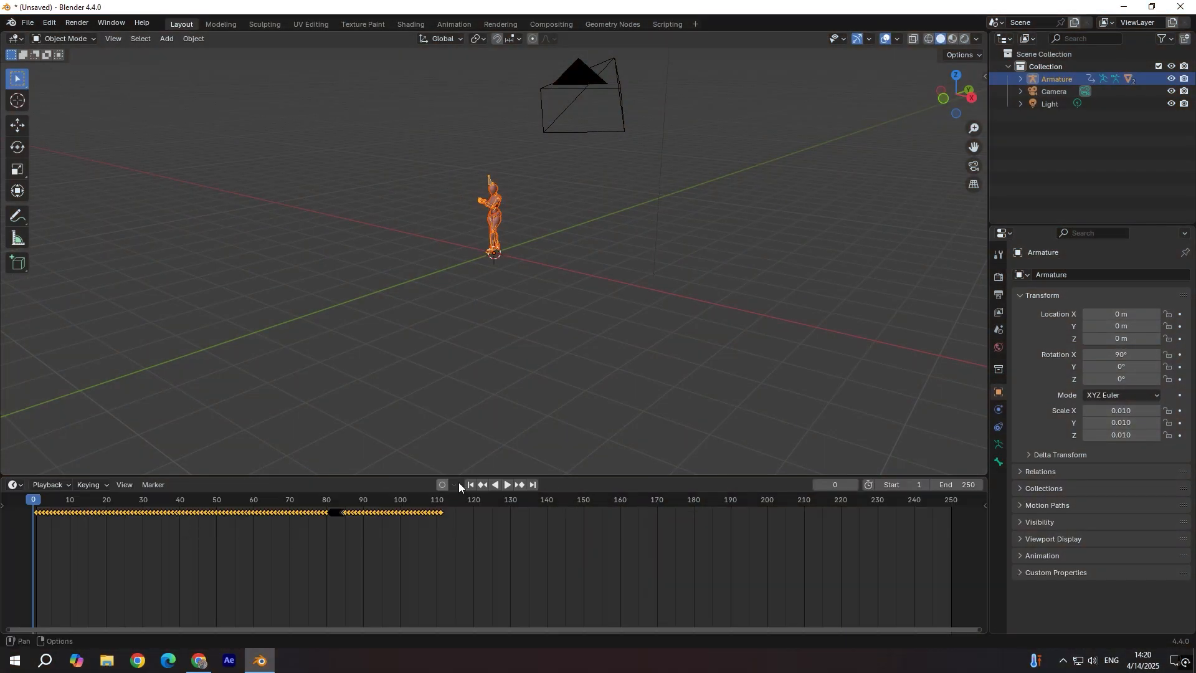
{"action": "left_click", "coordinate": [507, 484]}
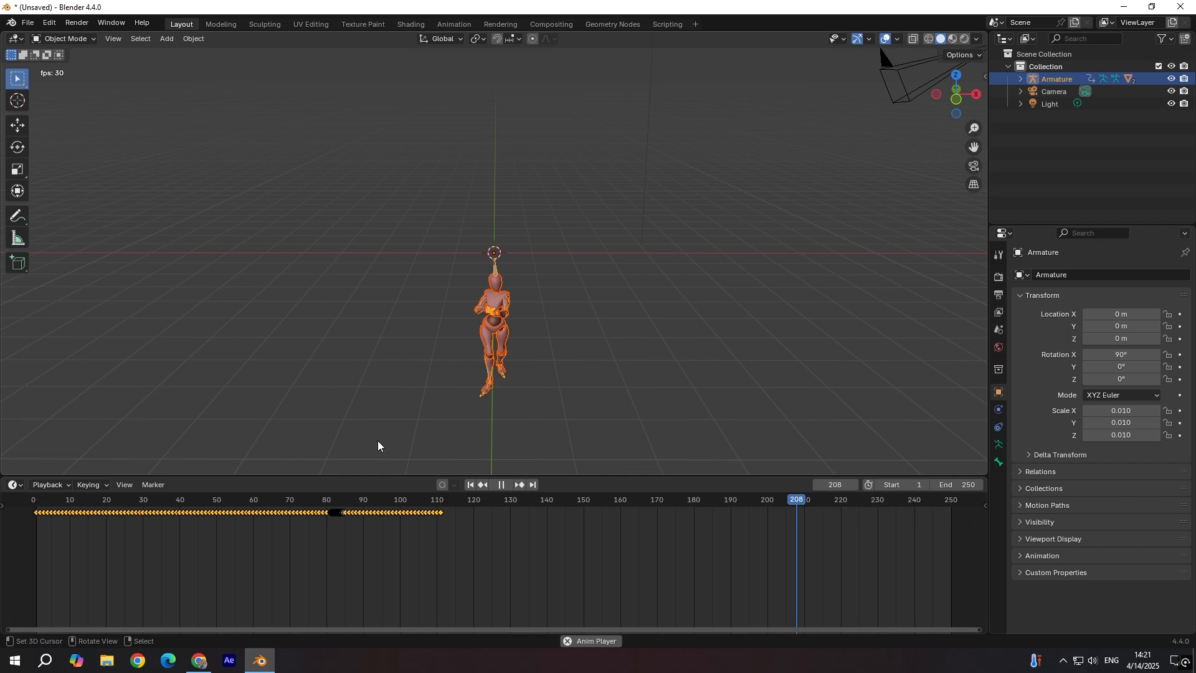
Pause and replay the animation, watching the armature travel beyond frame 210.
{"action": "left_click", "coordinate": [501, 485]}
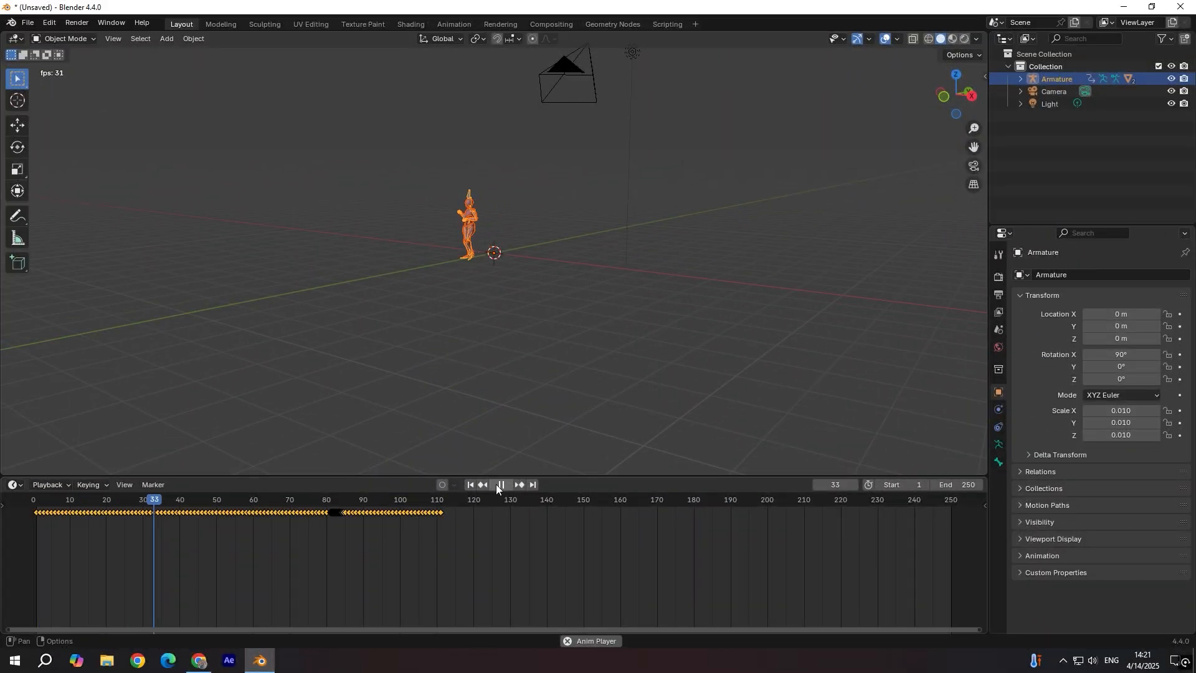
{"action": "left_click", "coordinate": [501, 484]}
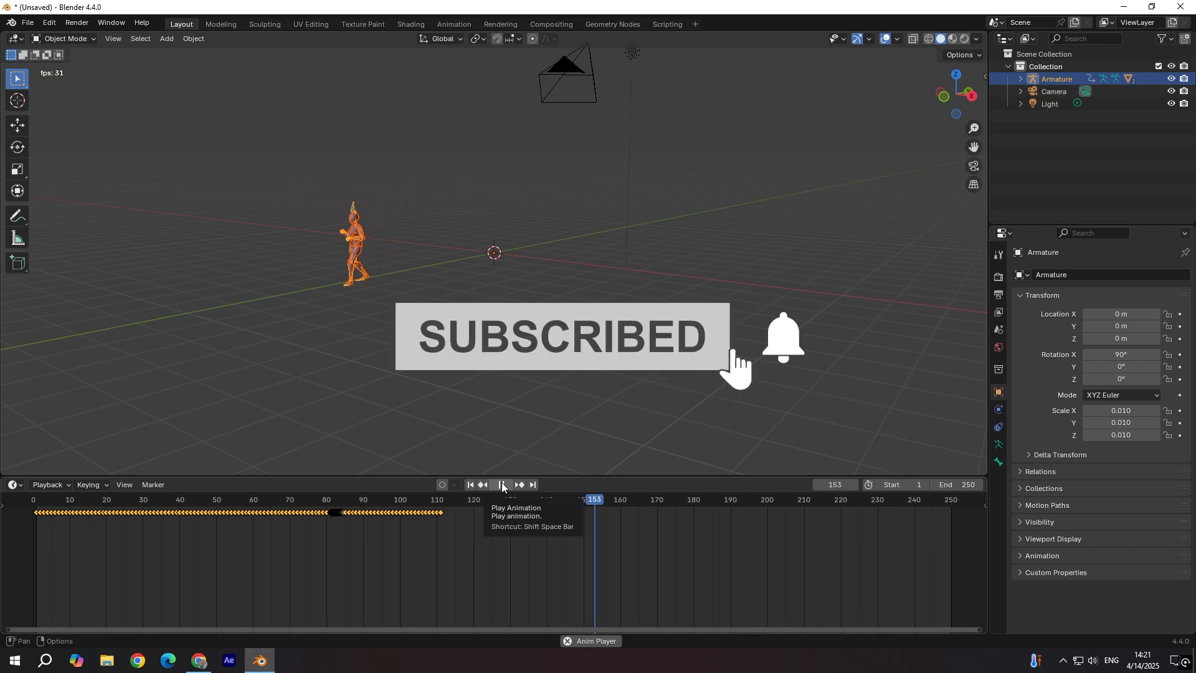
{"action": "left_click", "coordinate": [502, 485]}
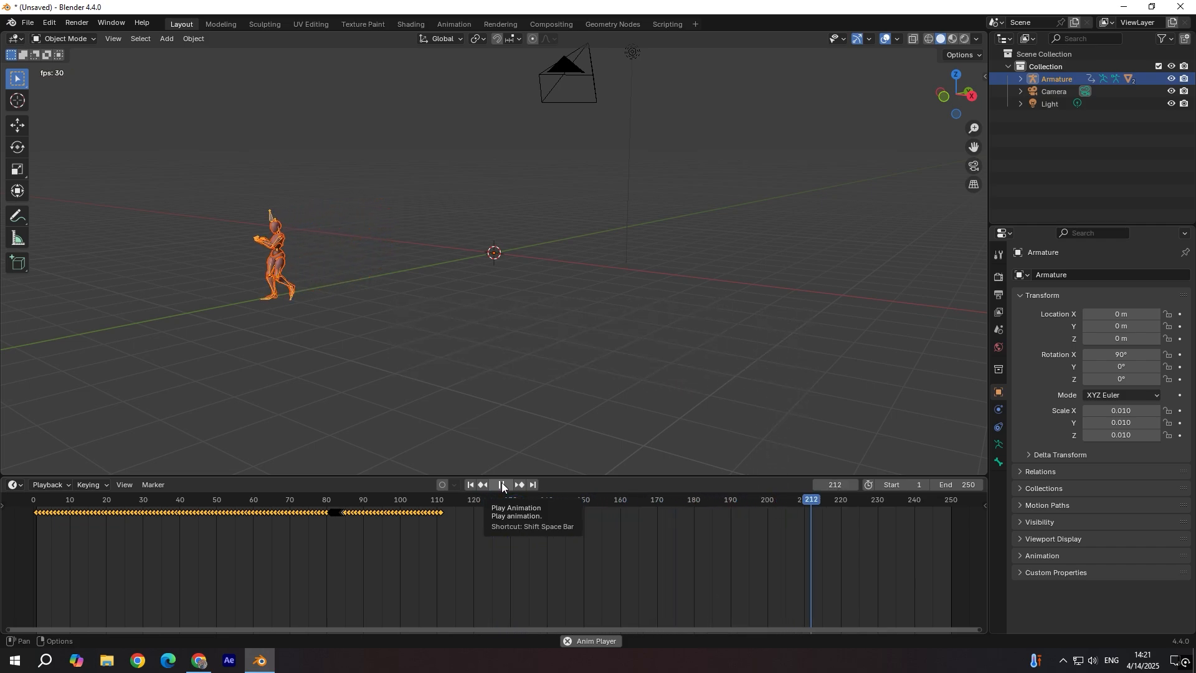